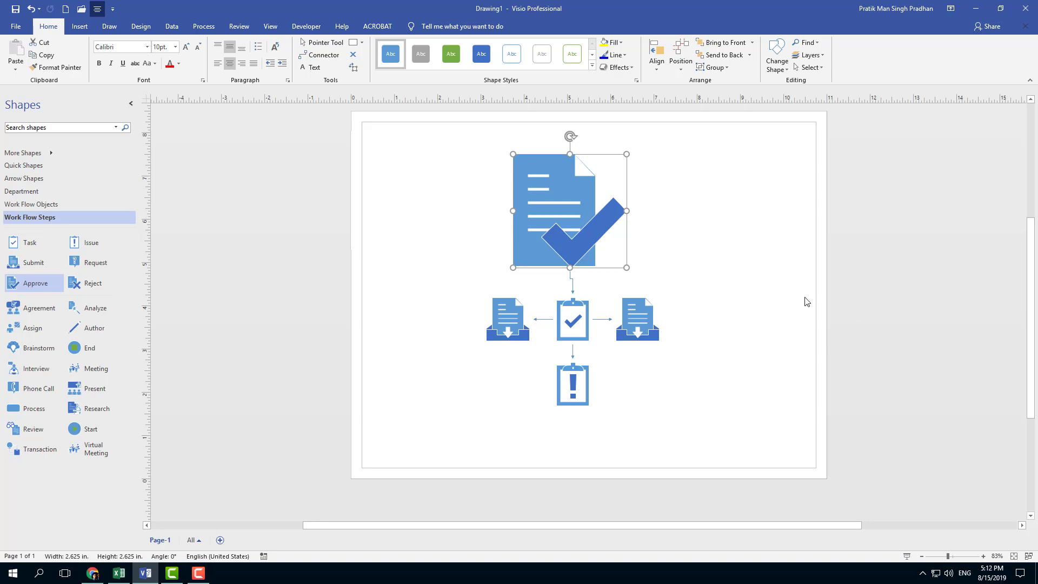
{"action": "mouse_move", "coordinate": [151, 544]}
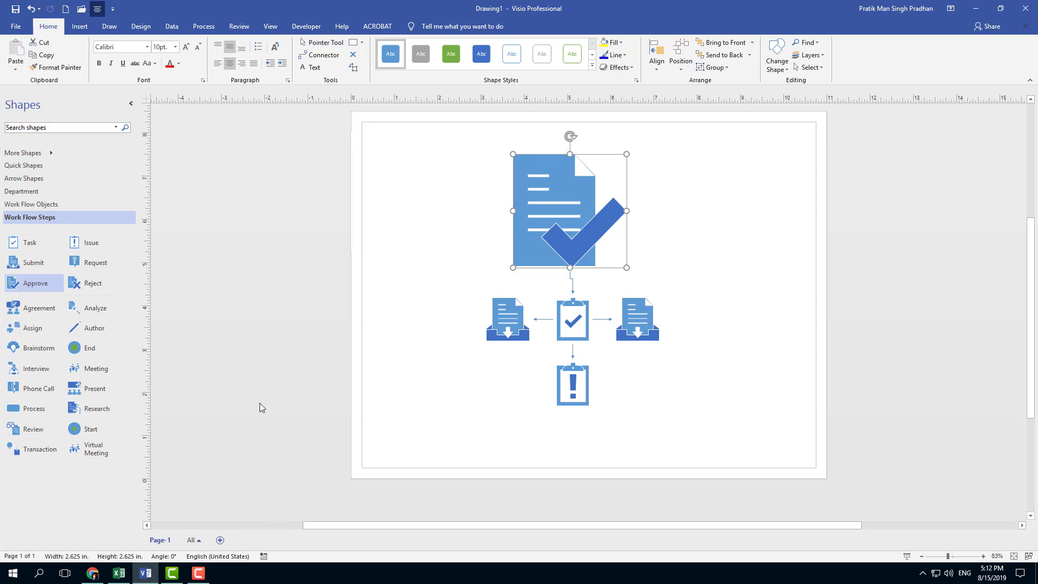
{"action": "mouse_move", "coordinate": [160, 544]}
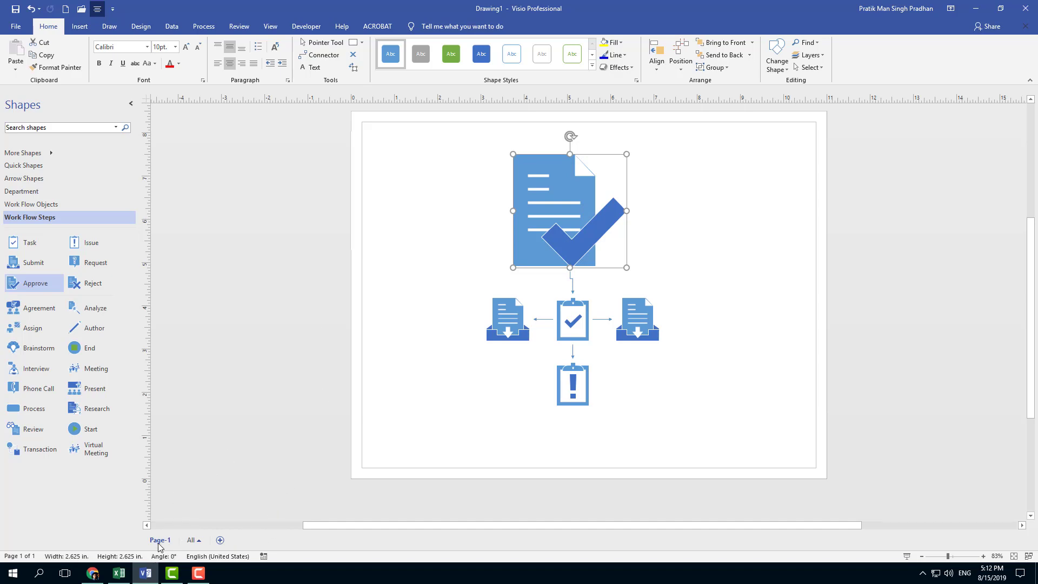
{"action": "mouse_move", "coordinate": [172, 535]}
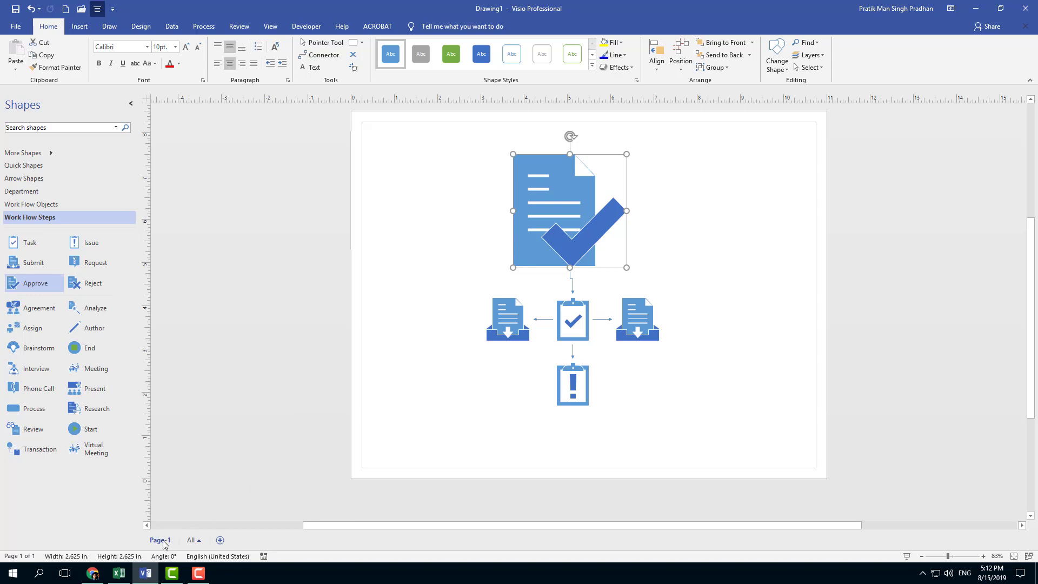
Rename the drawing's first page, Page-1, to Diagram
{"action": "right_click", "coordinate": [158, 540]}
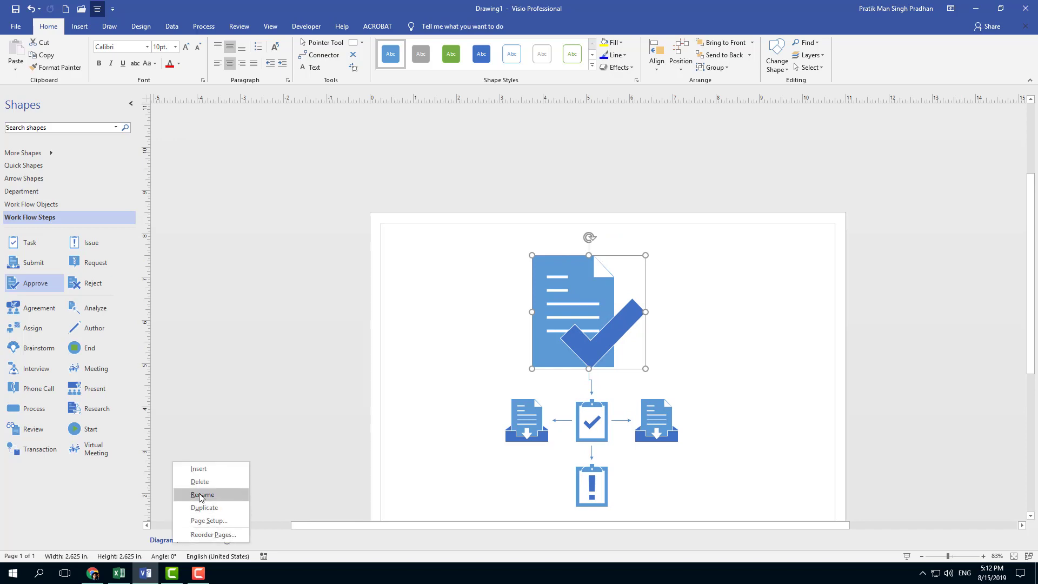
{"action": "mouse_move", "coordinate": [199, 513]}
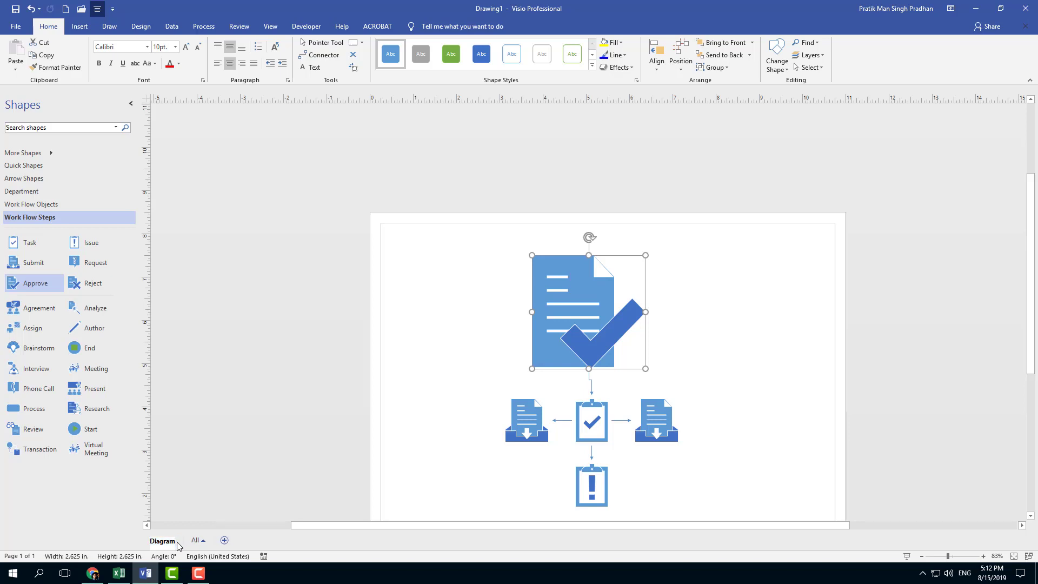
{"action": "mouse_move", "coordinate": [189, 361]}
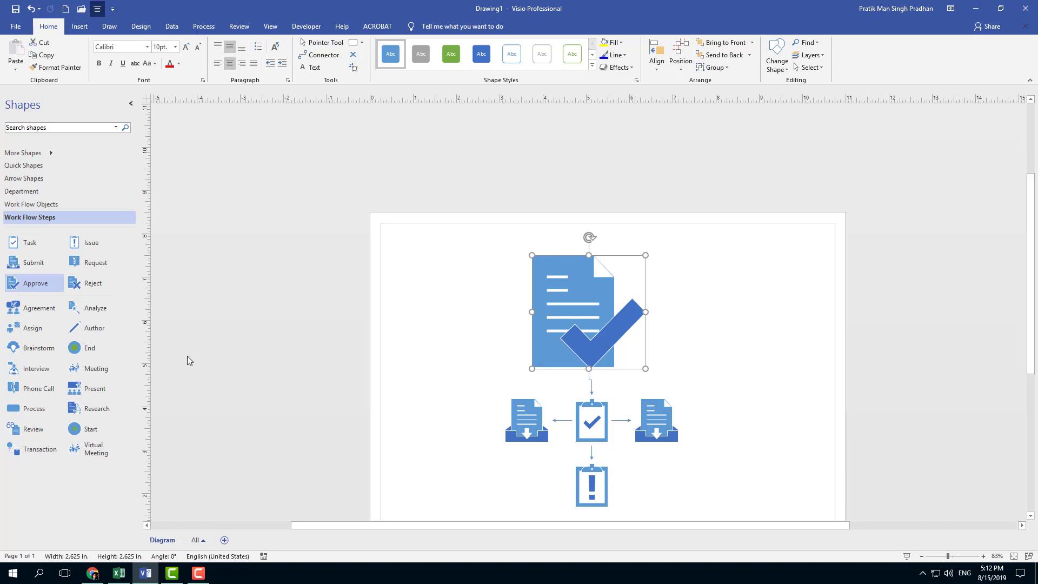
{"action": "mouse_move", "coordinate": [181, 489]}
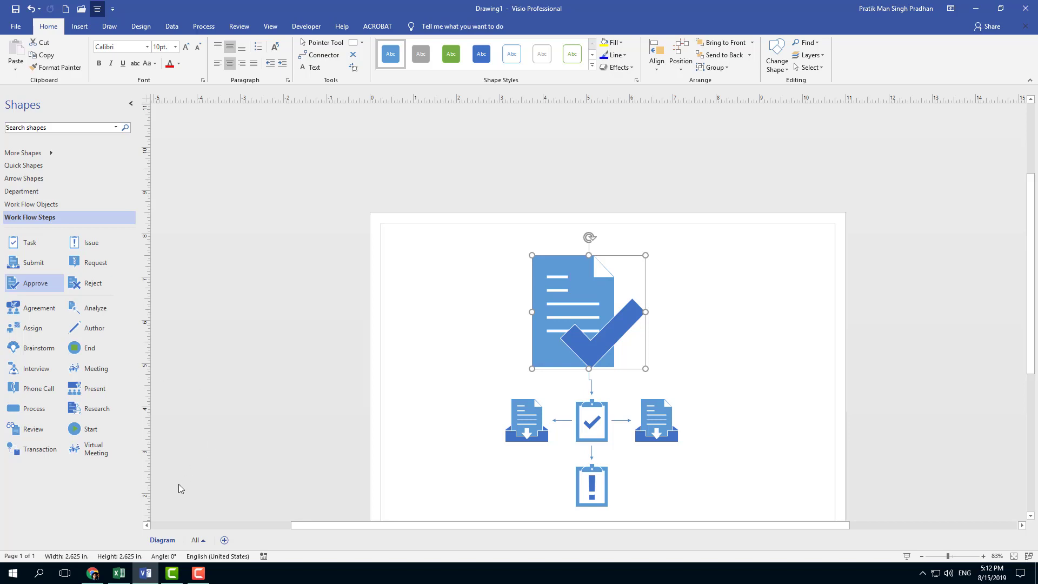
{"action": "mouse_move", "coordinate": [177, 530]}
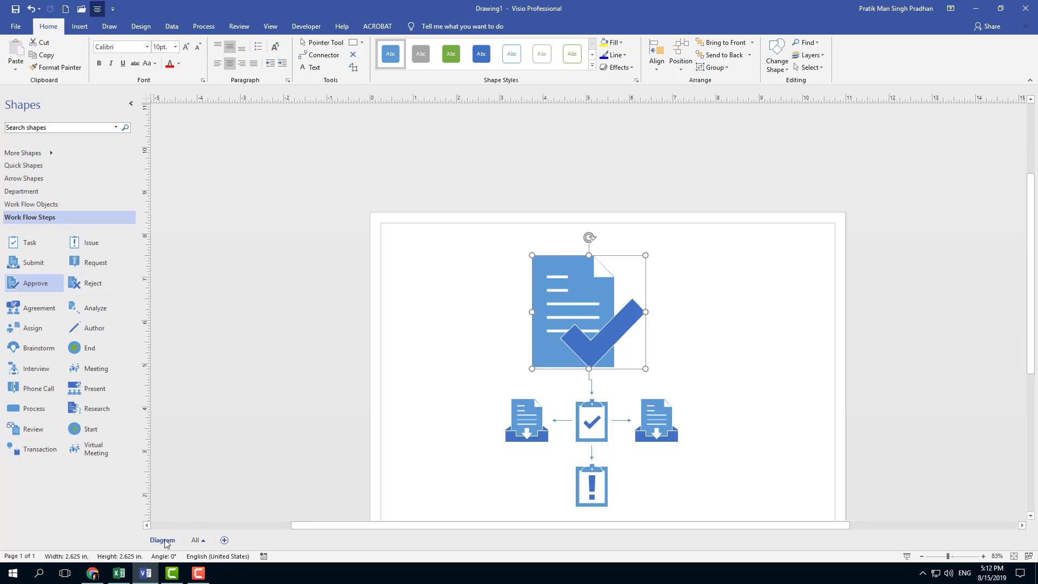
Duplicate the Diagram page and rename the copy Diagram 2
{"action": "right_click", "coordinate": [162, 539]}
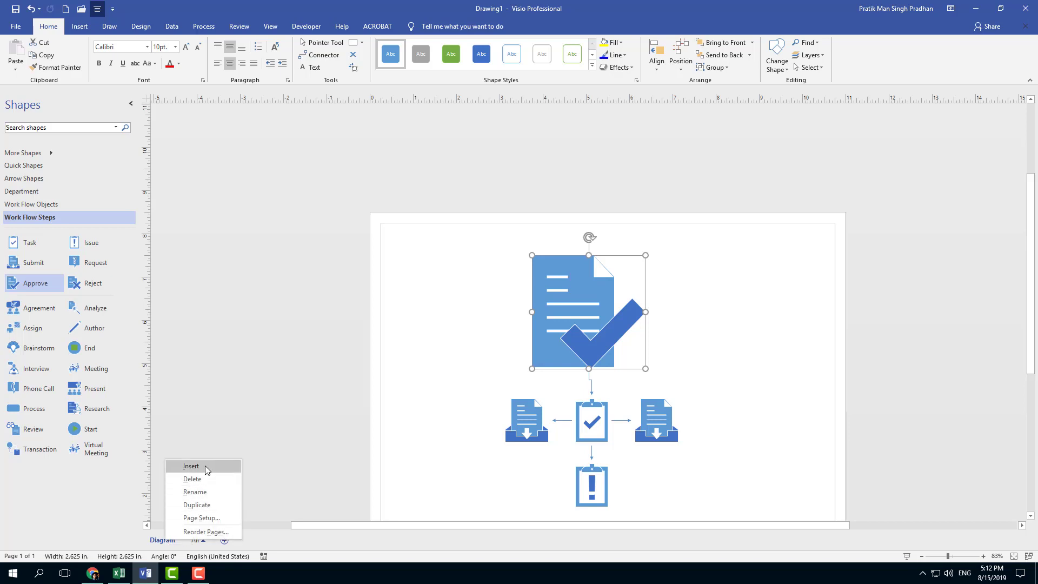
{"action": "mouse_move", "coordinate": [207, 504]}
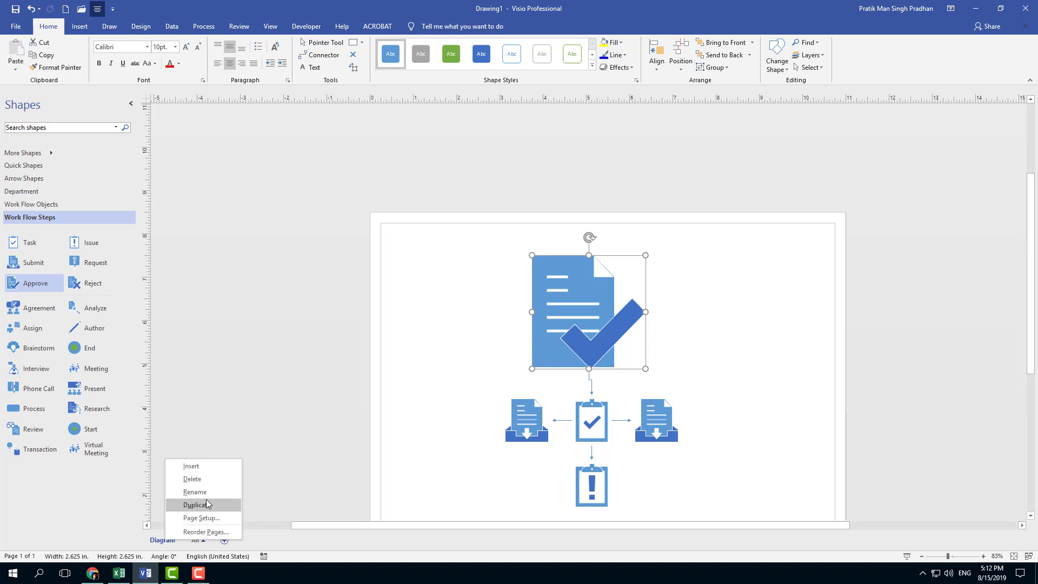
{"action": "mouse_move", "coordinate": [192, 479]}
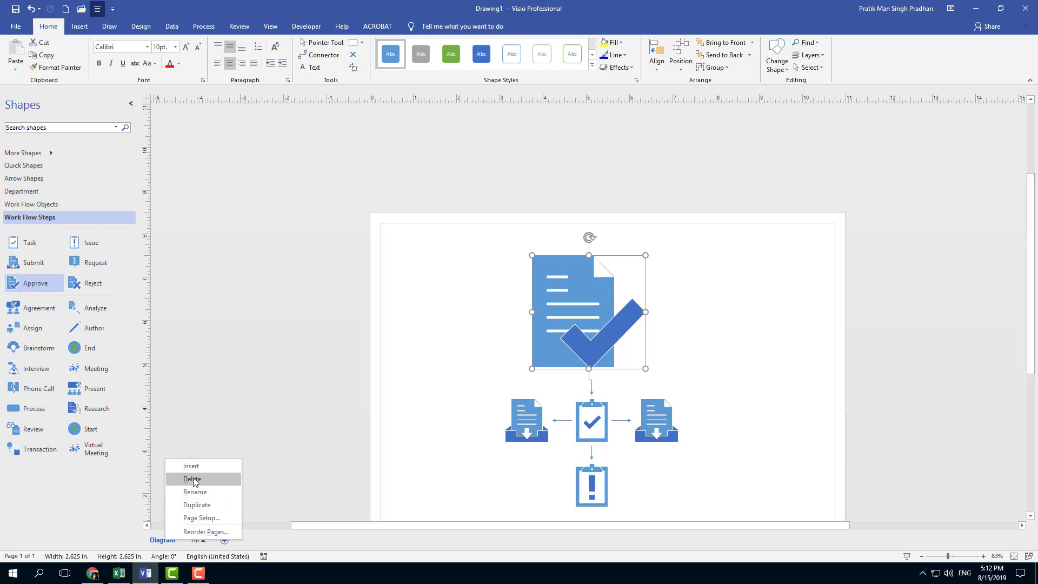
{"action": "mouse_move", "coordinate": [211, 508]}
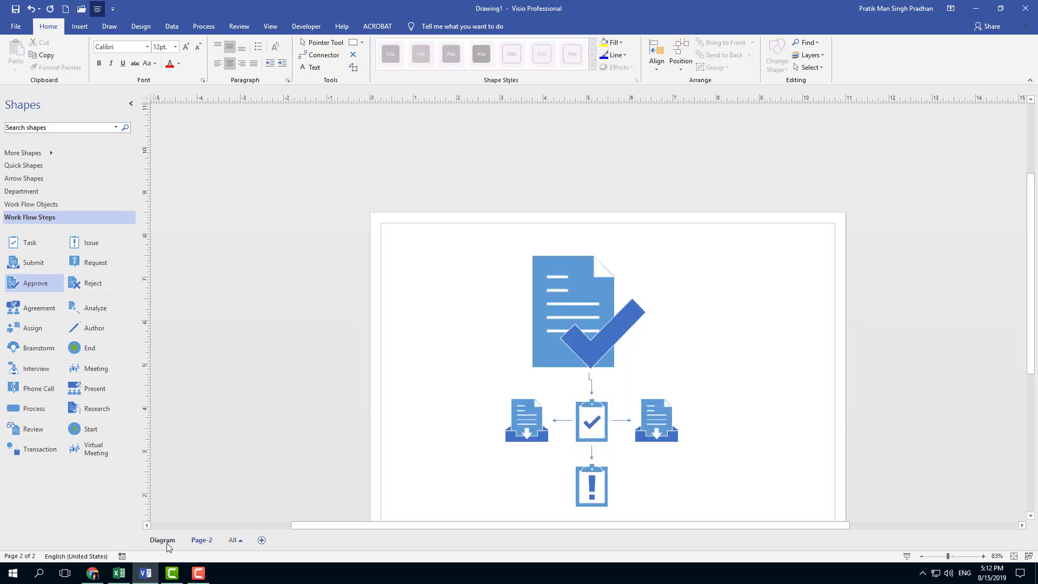
{"action": "mouse_move", "coordinate": [278, 491]}
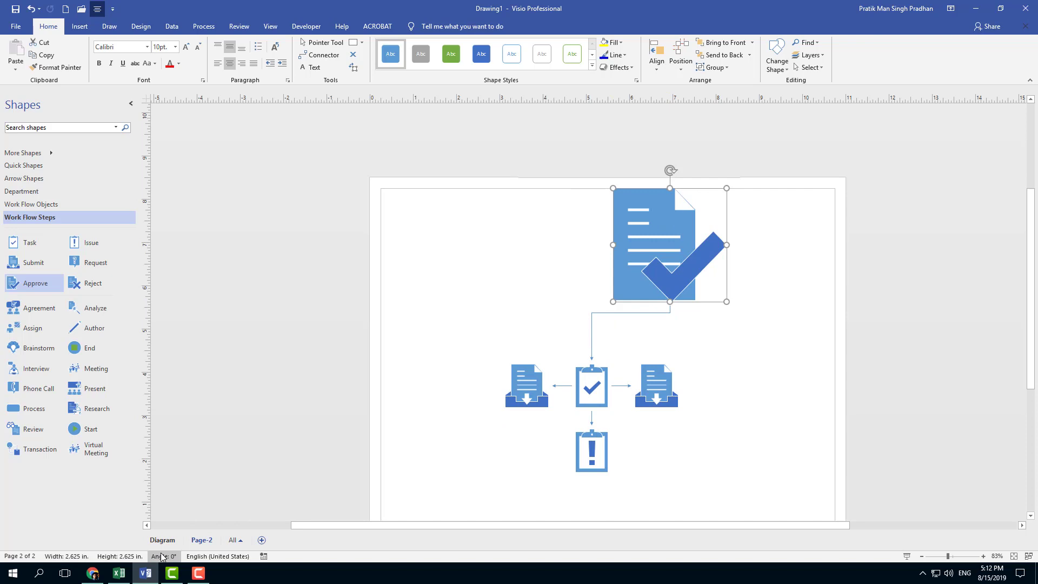
{"action": "left_click", "coordinate": [163, 539]}
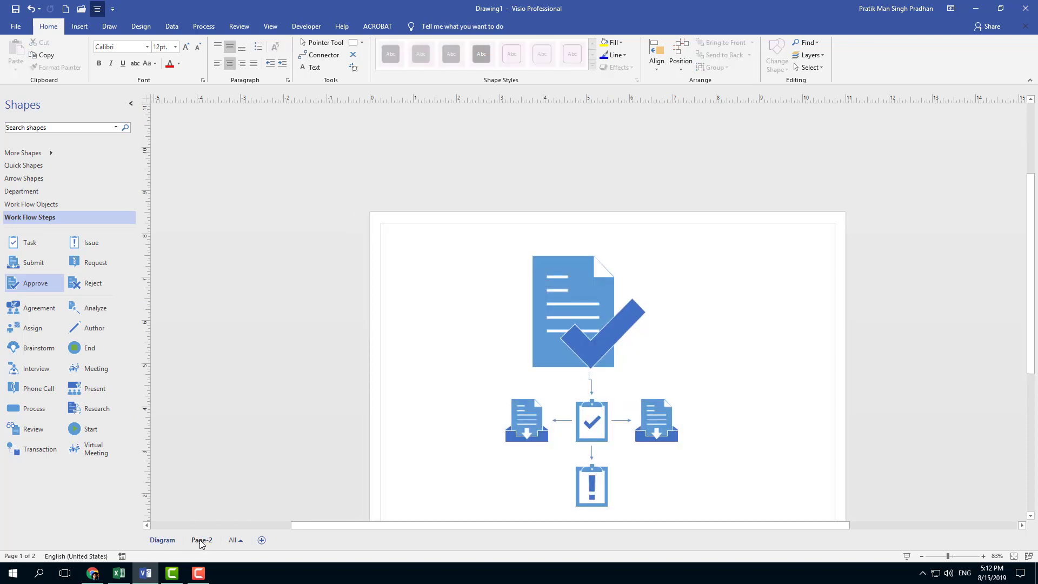
{"action": "left_click", "coordinate": [201, 540]}
{"action": "type", "text": "Diagram "}
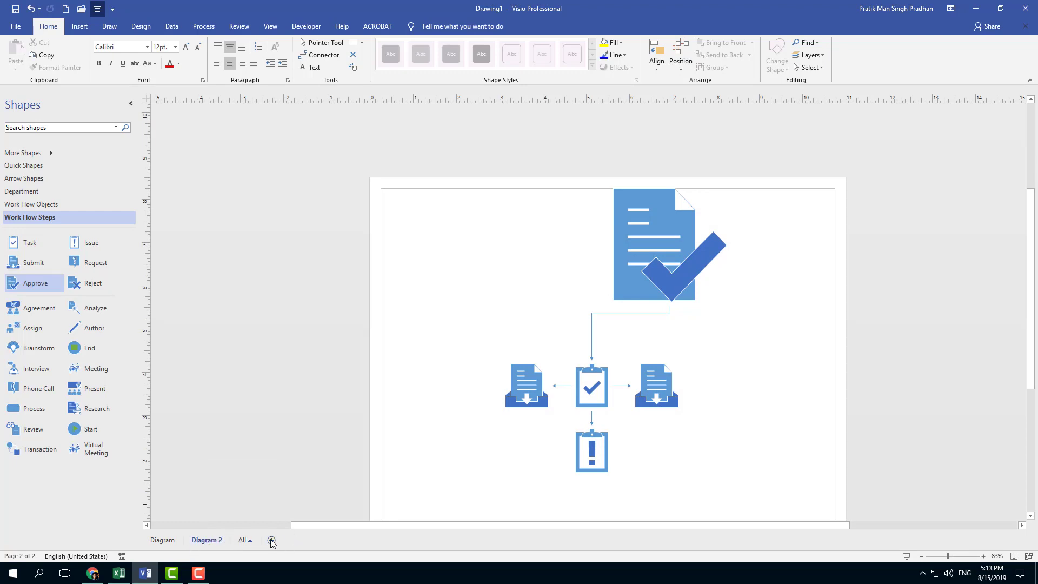
Add a blank Page-3 from the tab bar, then return to Diagram 2's page options
{"action": "left_click", "coordinate": [270, 541]}
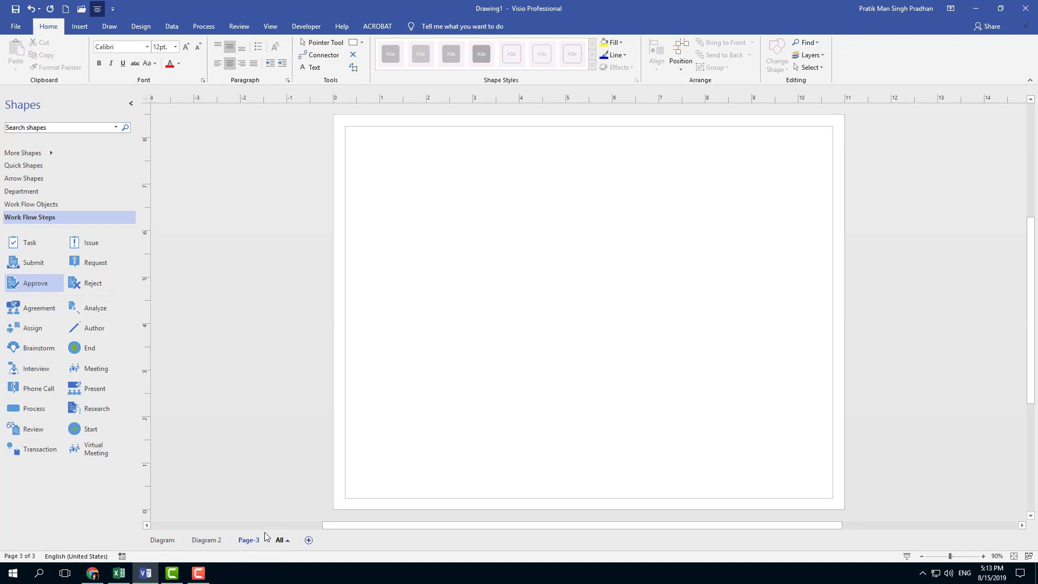
{"action": "mouse_move", "coordinate": [226, 534]}
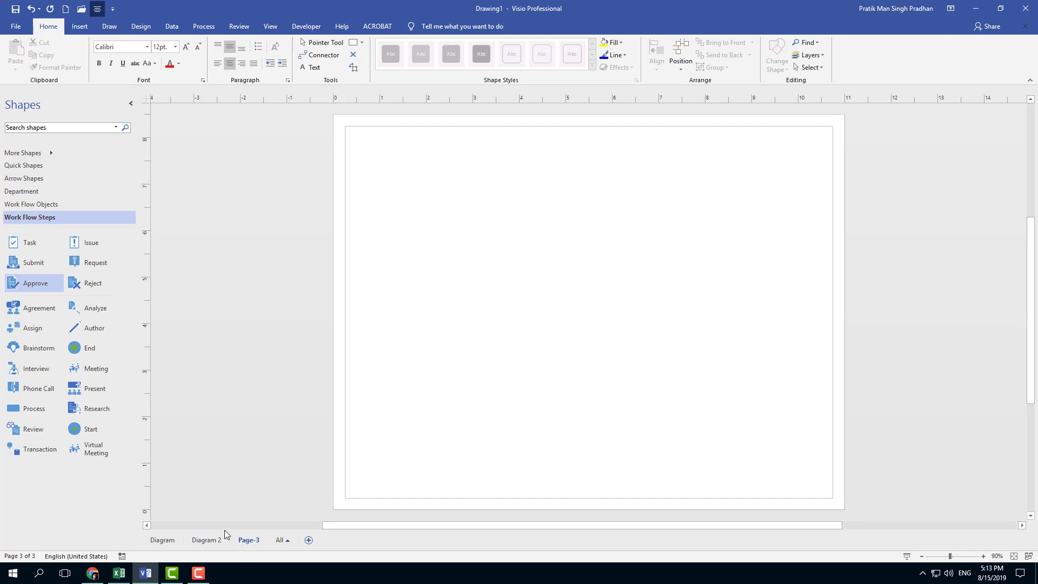
{"action": "left_click", "coordinate": [207, 539]}
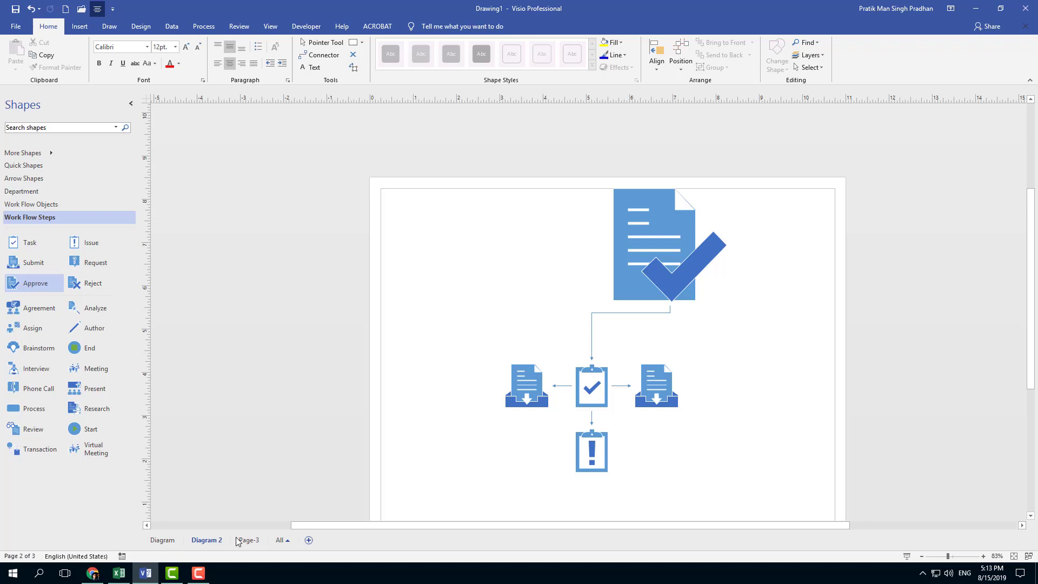
{"action": "right_click", "coordinate": [206, 539]}
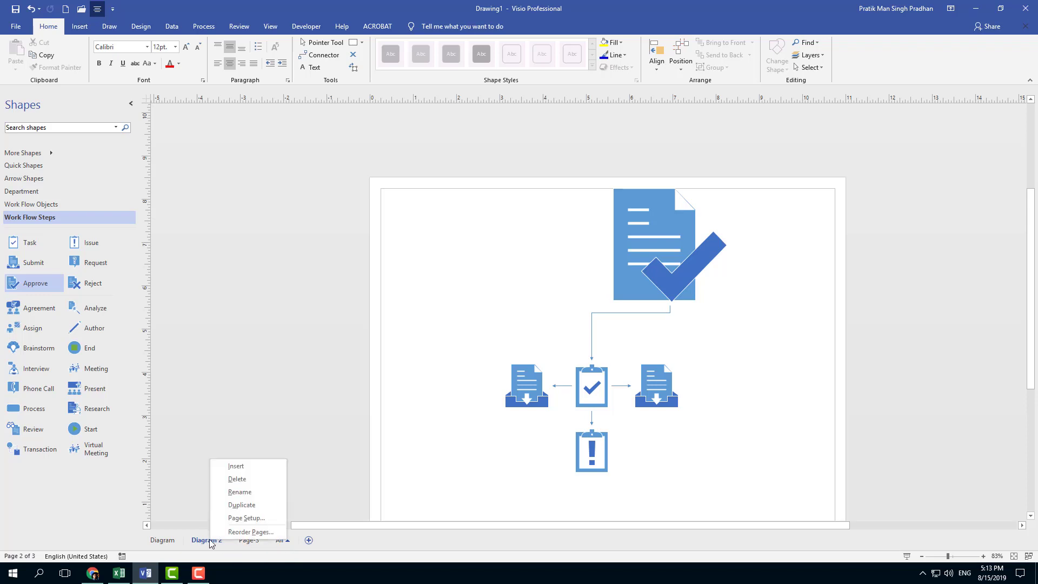
Insert a new page after Diagram 2, keeping the name Page-4 in Page Setup
{"action": "left_click", "coordinate": [246, 517]}
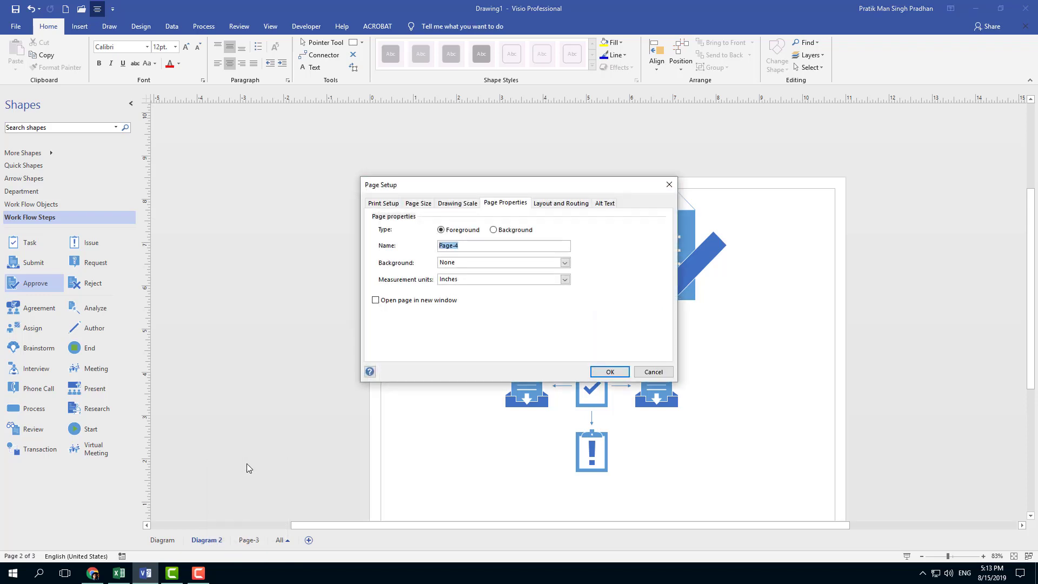
{"action": "mouse_move", "coordinate": [459, 227]}
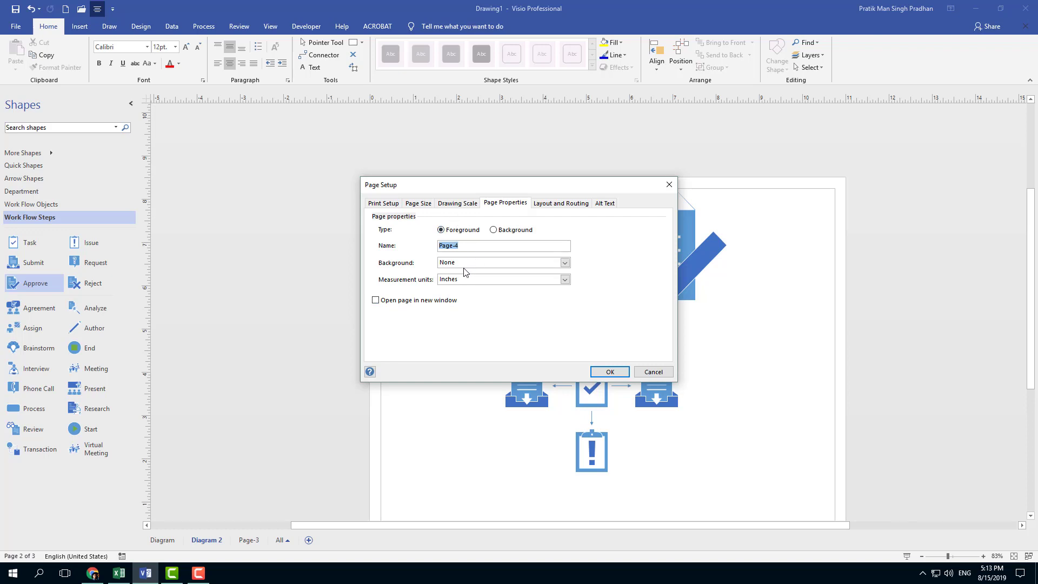
{"action": "left_click", "coordinate": [564, 279]}
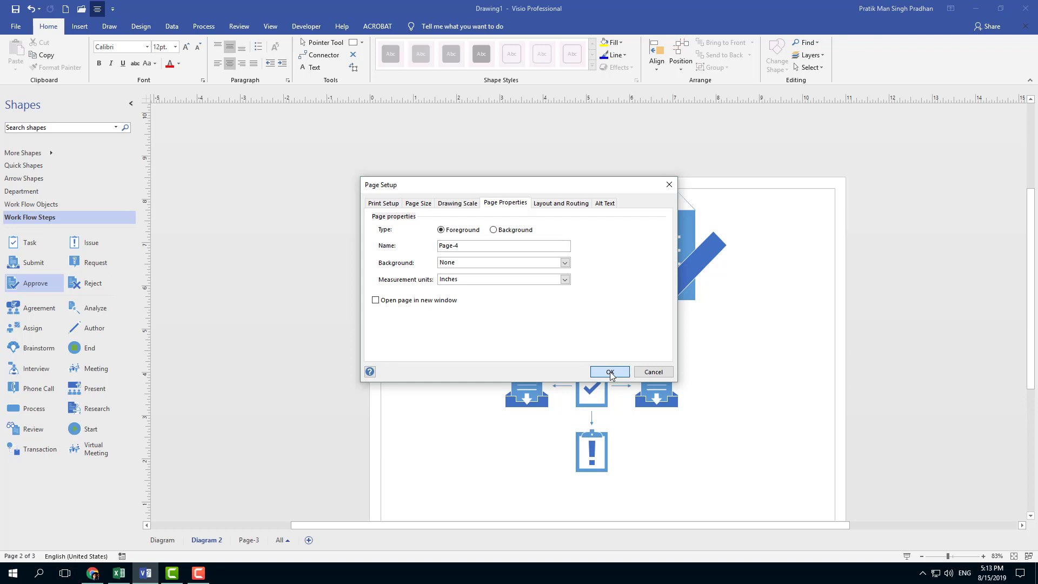
{"action": "left_click", "coordinate": [609, 371]}
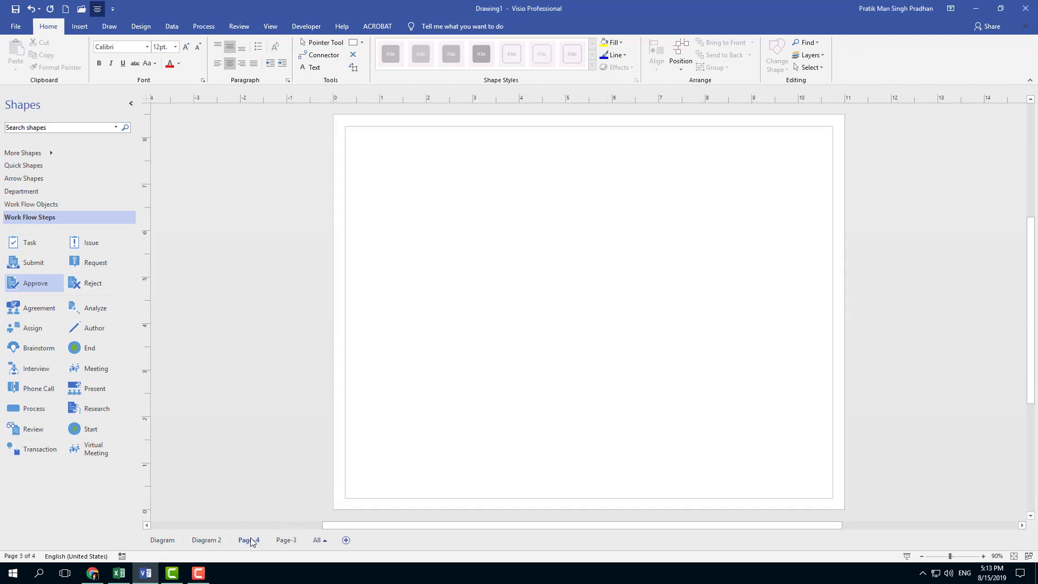
Set Page-4's measurement units to Miles (decimal) in Page Setup
{"action": "right_click", "coordinate": [249, 539]}
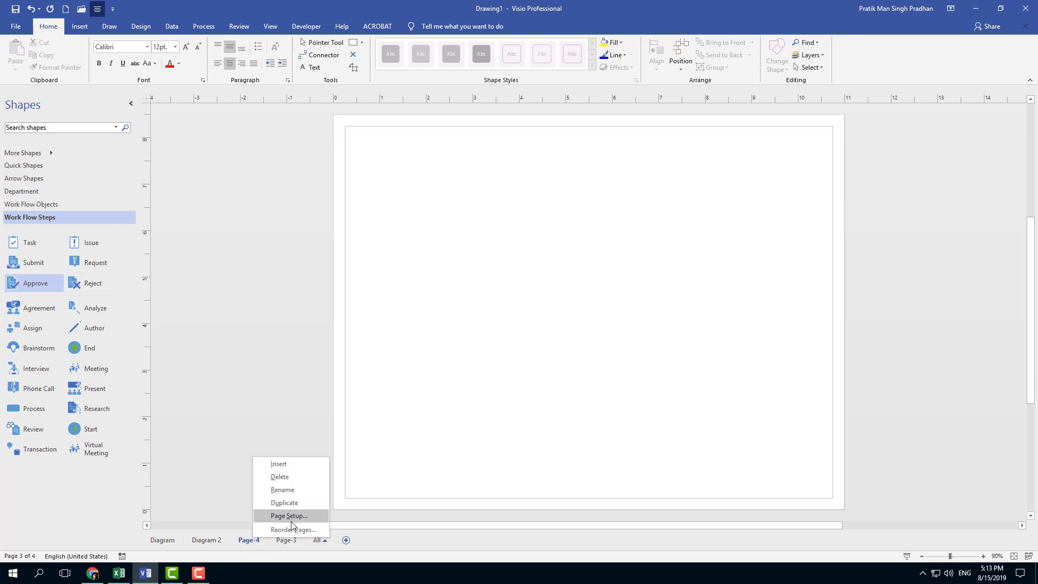
{"action": "mouse_move", "coordinate": [288, 503]}
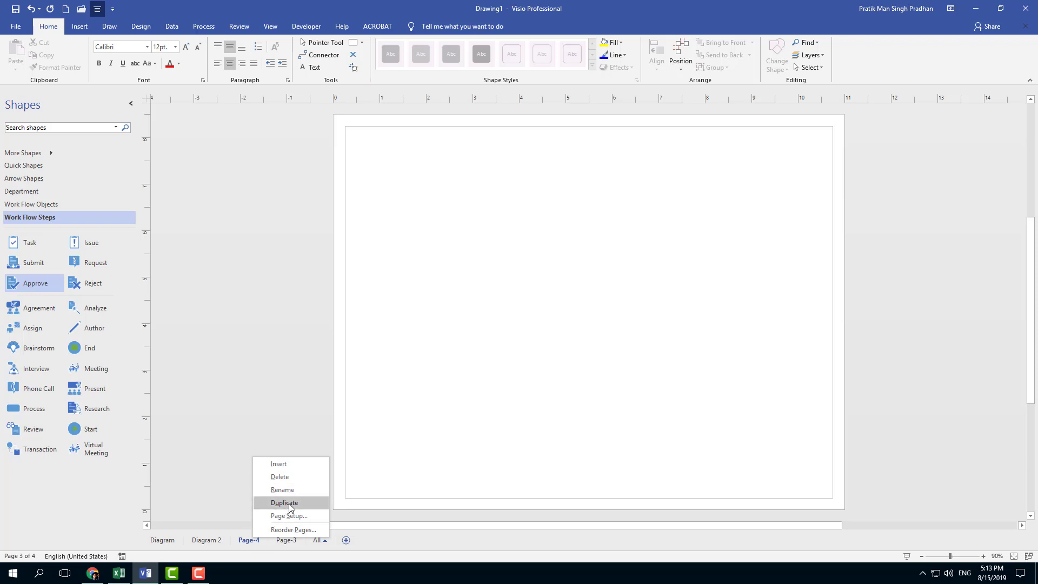
{"action": "mouse_move", "coordinate": [290, 515]}
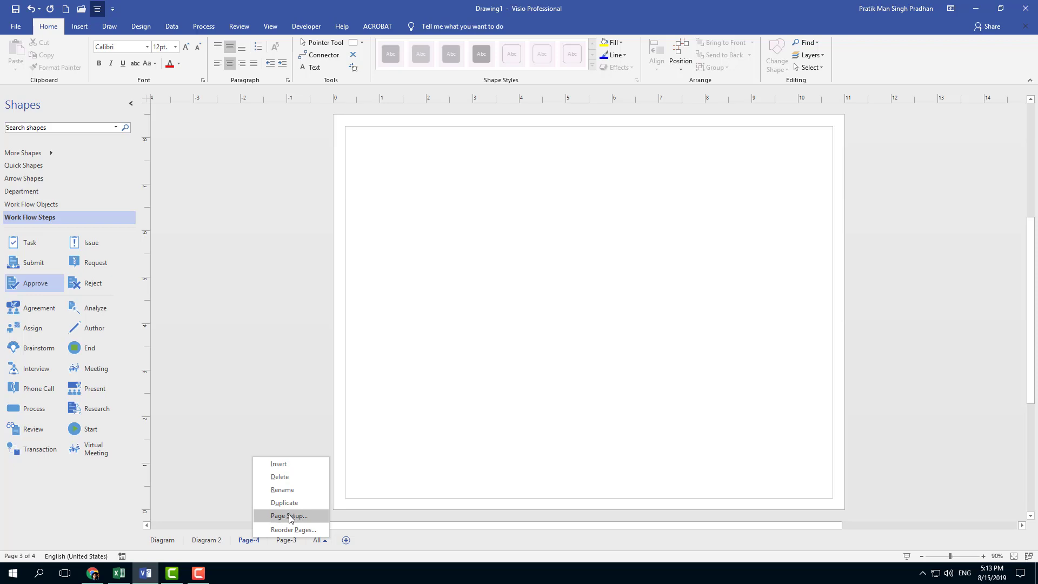
{"action": "left_click", "coordinate": [289, 515]}
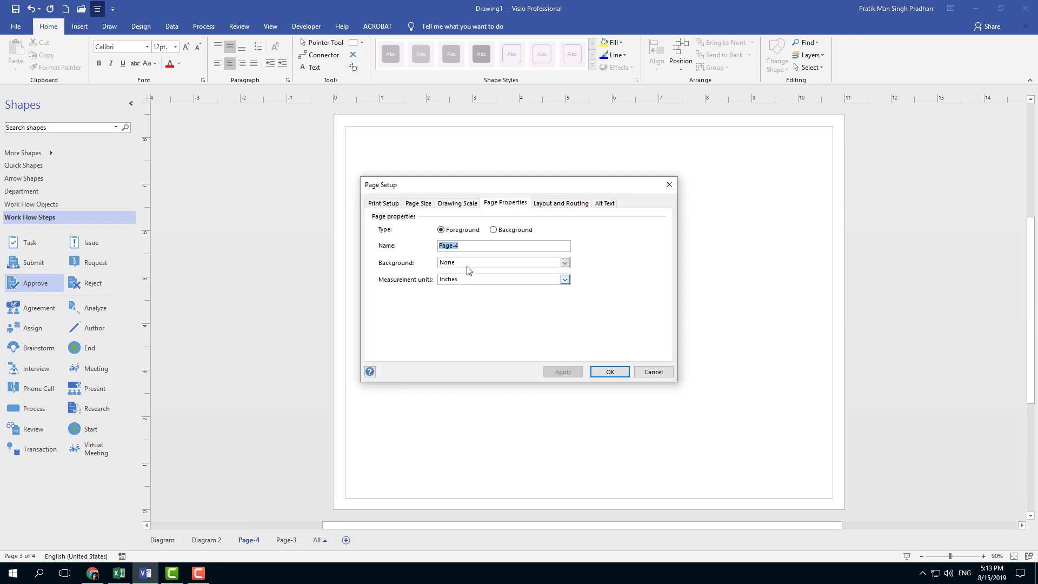
{"action": "left_click", "coordinate": [565, 279]}
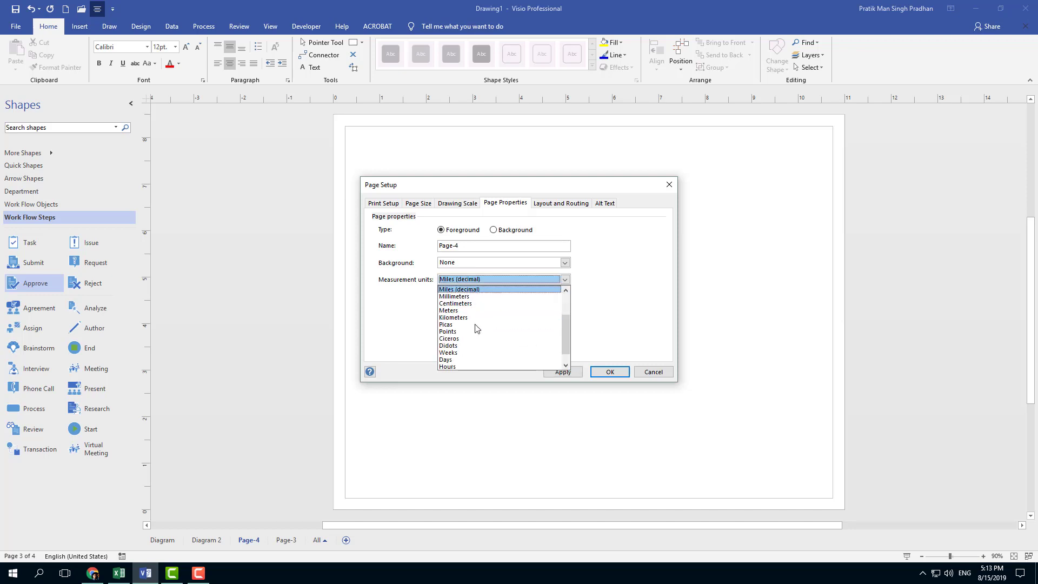
{"action": "left_click", "coordinate": [609, 371]}
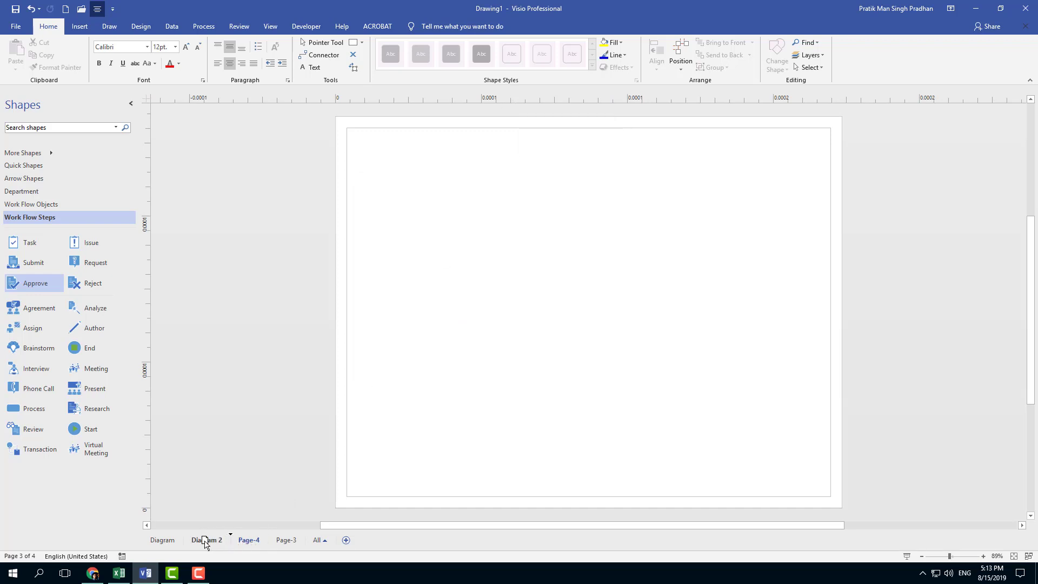
Reverse the page order to Page-4, Page-3, Diagram 2, Diagram and select Diagram
{"action": "left_click", "coordinate": [163, 541]}
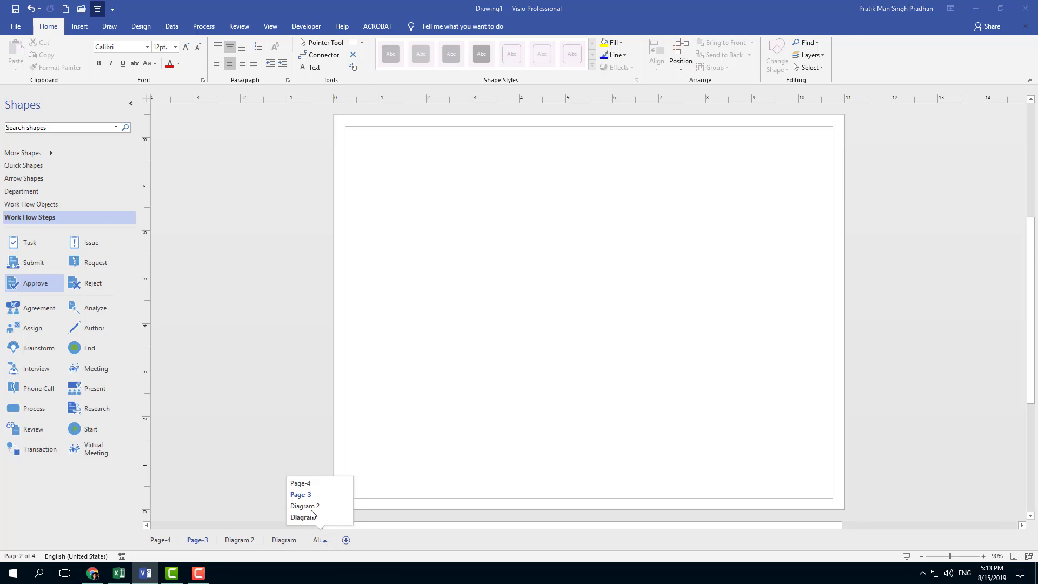
{"action": "mouse_move", "coordinate": [309, 518]}
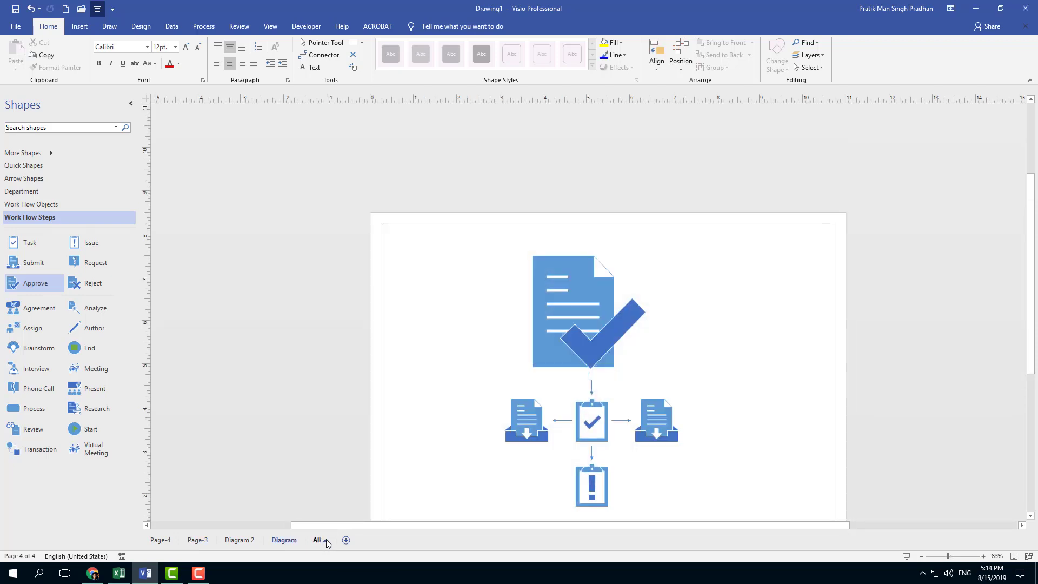
{"action": "left_click", "coordinate": [160, 539]}
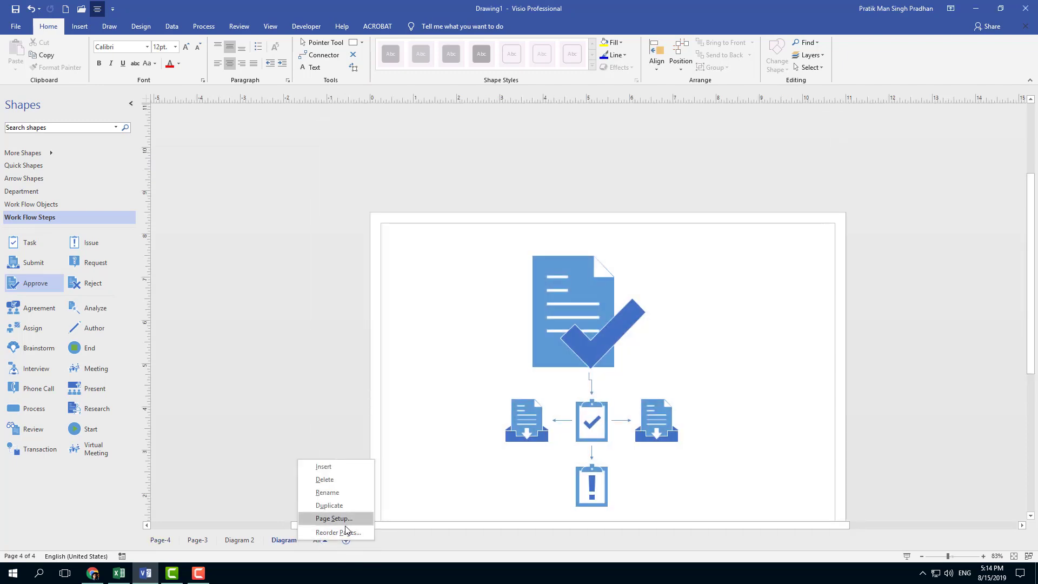
In Reorder Pages, move Diagram to the top and Page-4 to the end
{"action": "left_click", "coordinate": [339, 531]}
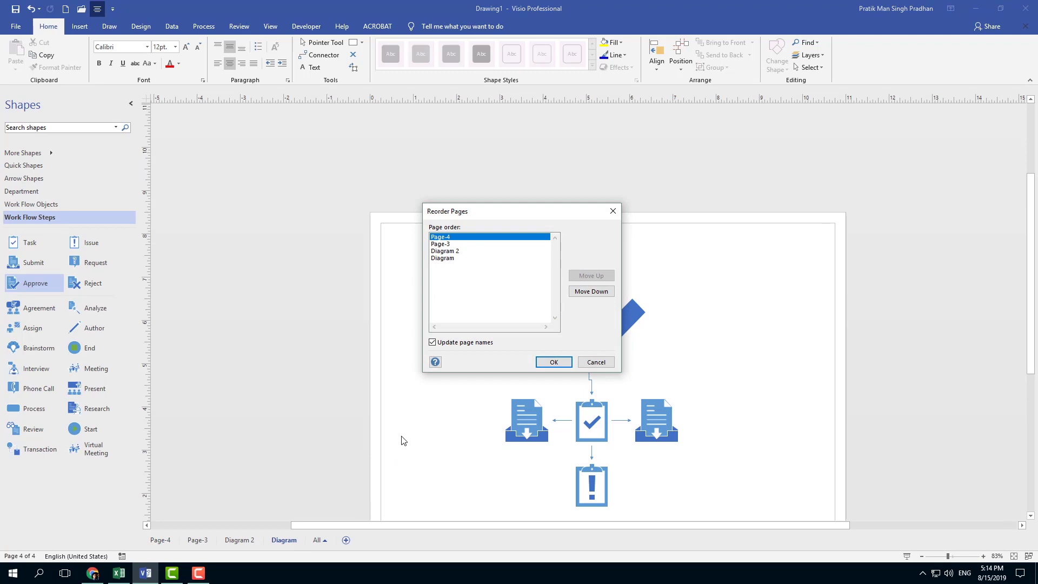
{"action": "mouse_move", "coordinate": [453, 268]}
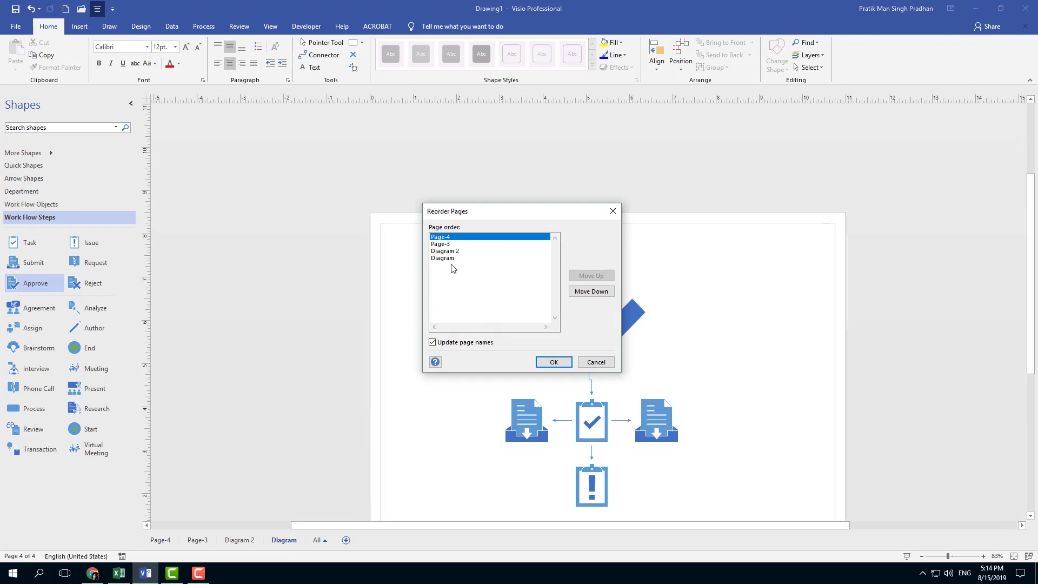
{"action": "left_click", "coordinate": [443, 257]}
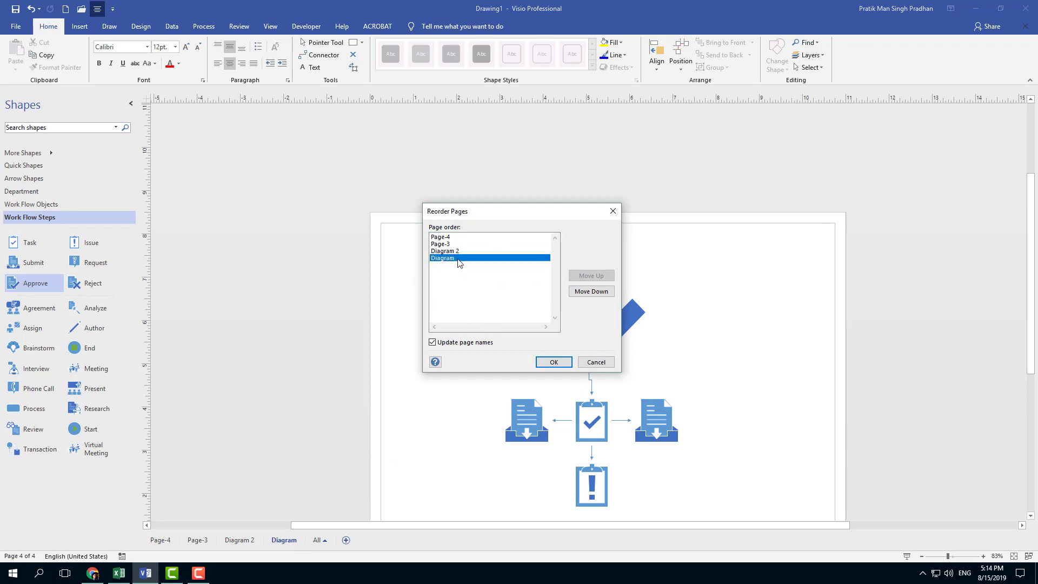
{"action": "left_click", "coordinate": [590, 276]}
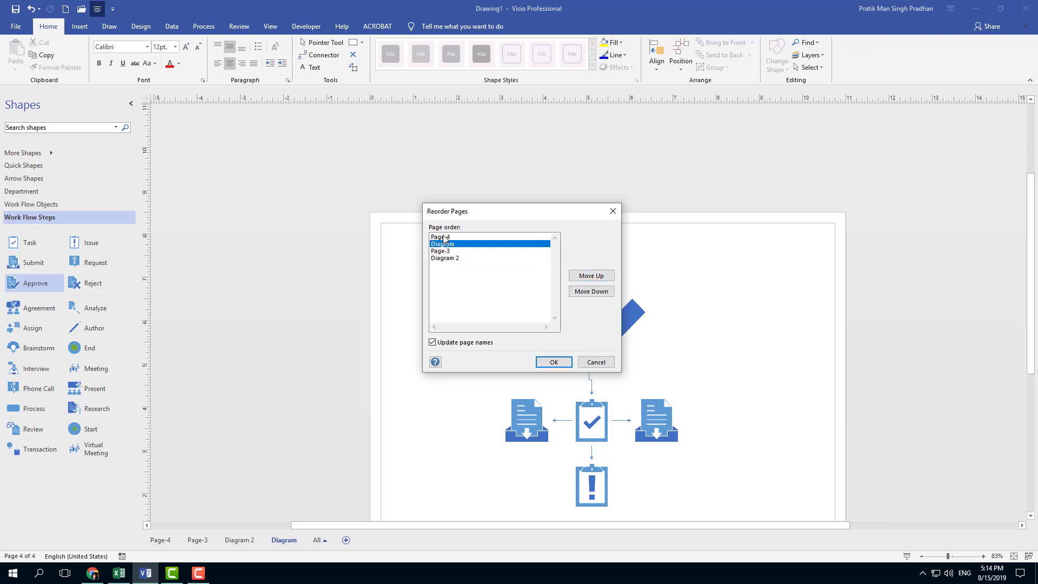
{"action": "left_click", "coordinate": [590, 291]}
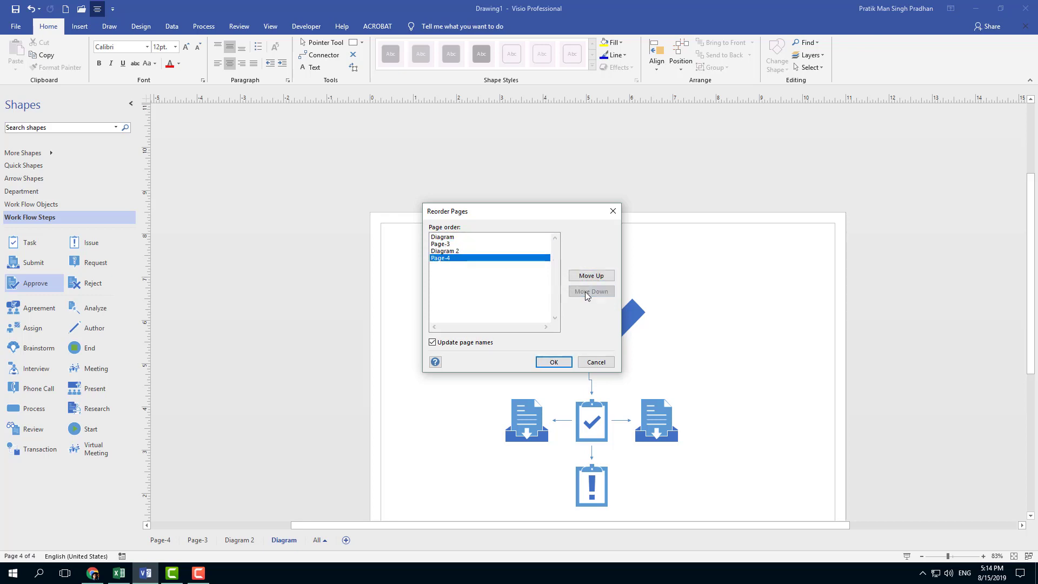